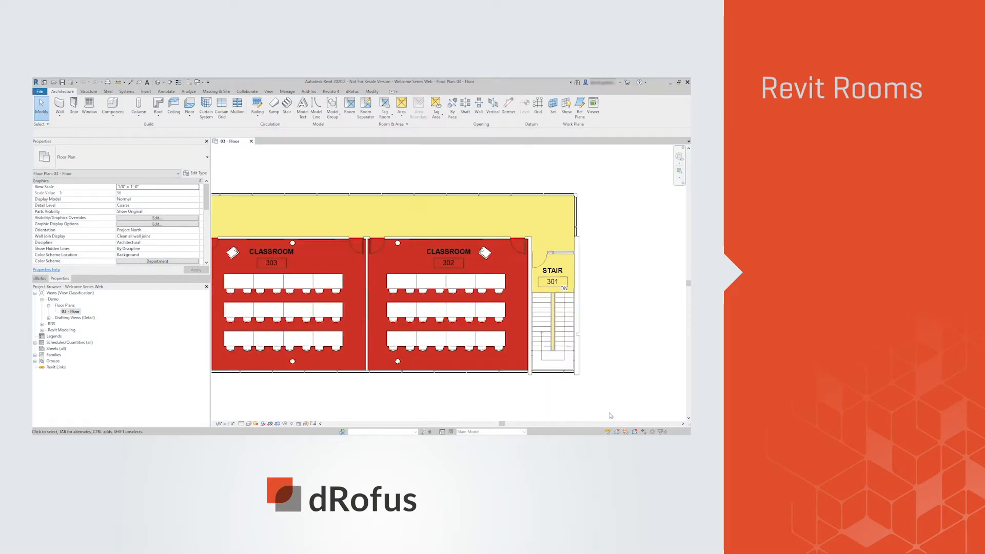
Pick classroom 302 on the floor plan, show its dRofus details and choose Open in dRofus
{"action": "left_click", "coordinate": [448, 263]}
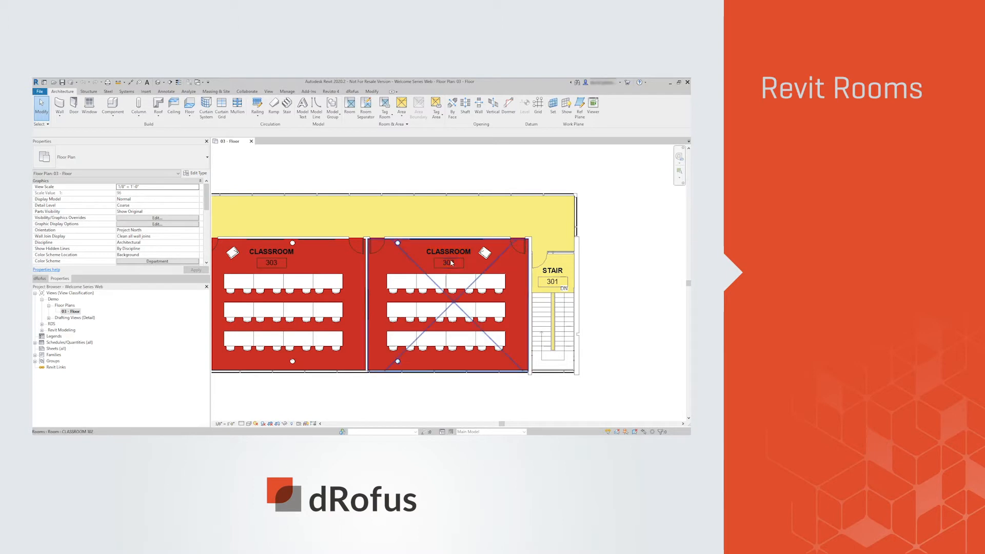
{"action": "left_click", "coordinate": [448, 307]}
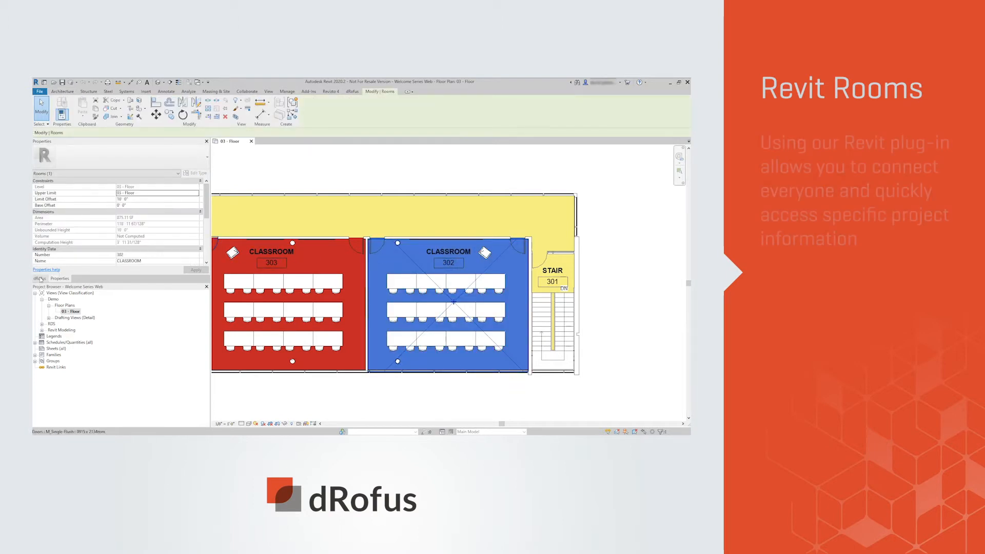
{"action": "left_click", "coordinate": [40, 278]}
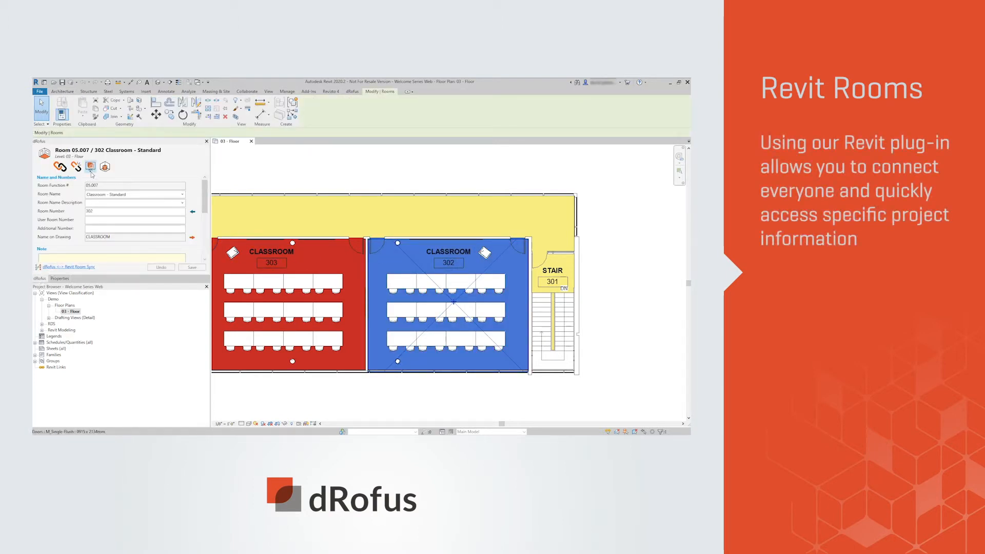
{"action": "left_click", "coordinate": [90, 167]}
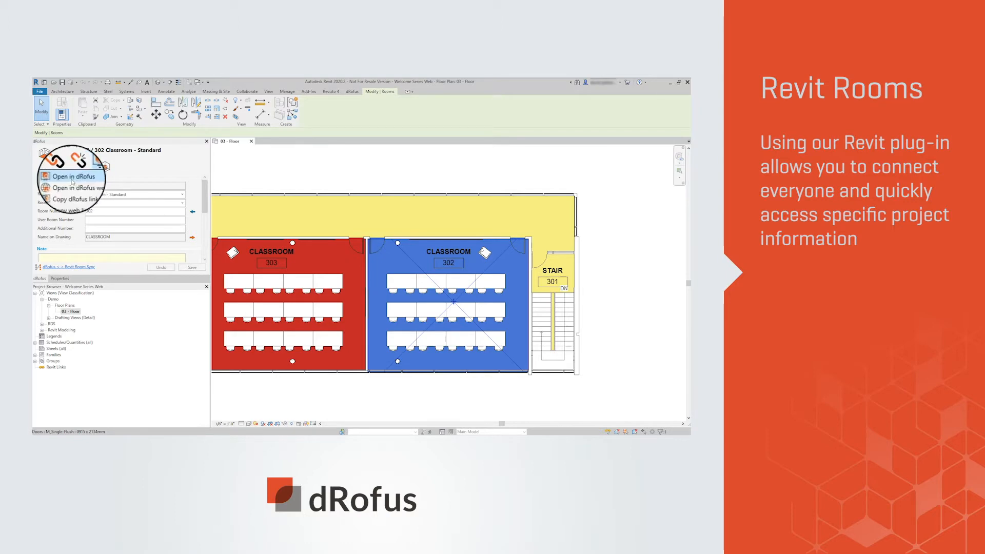
{"action": "left_click", "coordinate": [71, 176]}
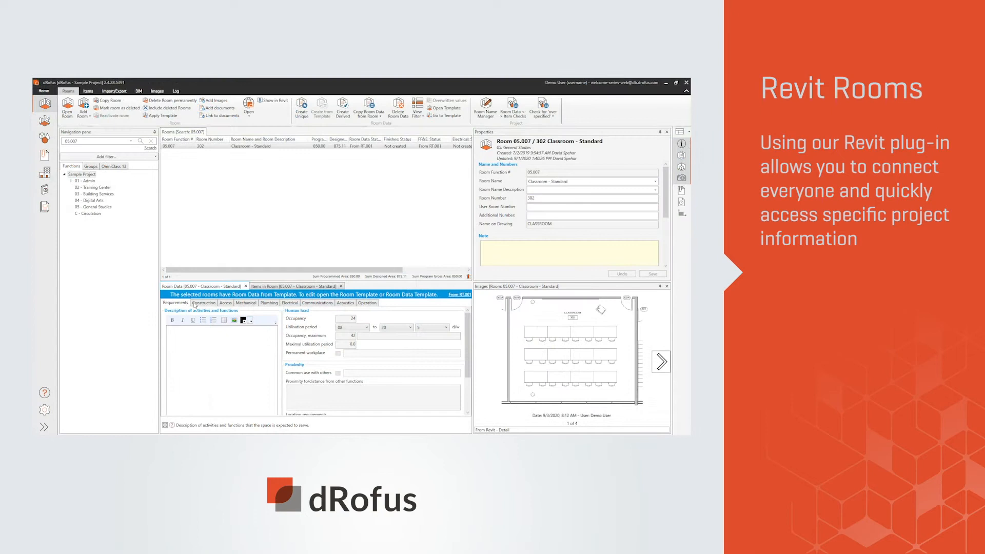
Show Room 05.007's items and select the desk occurrence to view its details and picture
{"action": "left_click", "coordinate": [224, 302]}
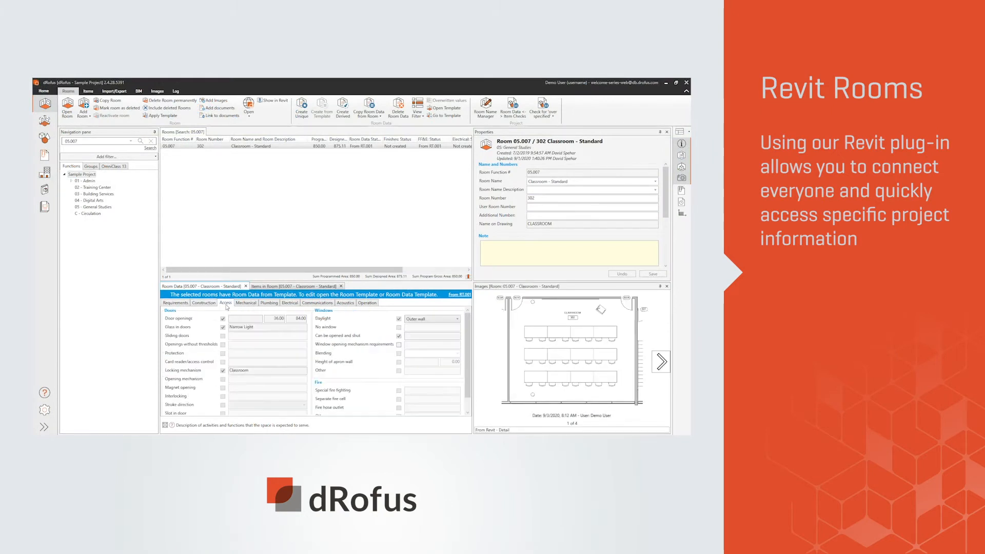
{"action": "left_click", "coordinate": [292, 286]}
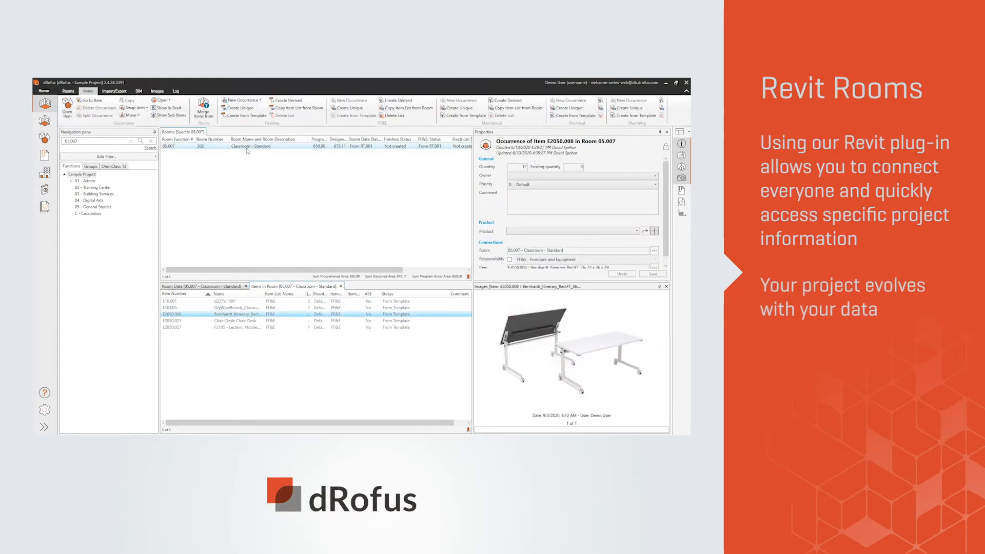
{"action": "left_click", "coordinate": [248, 103]}
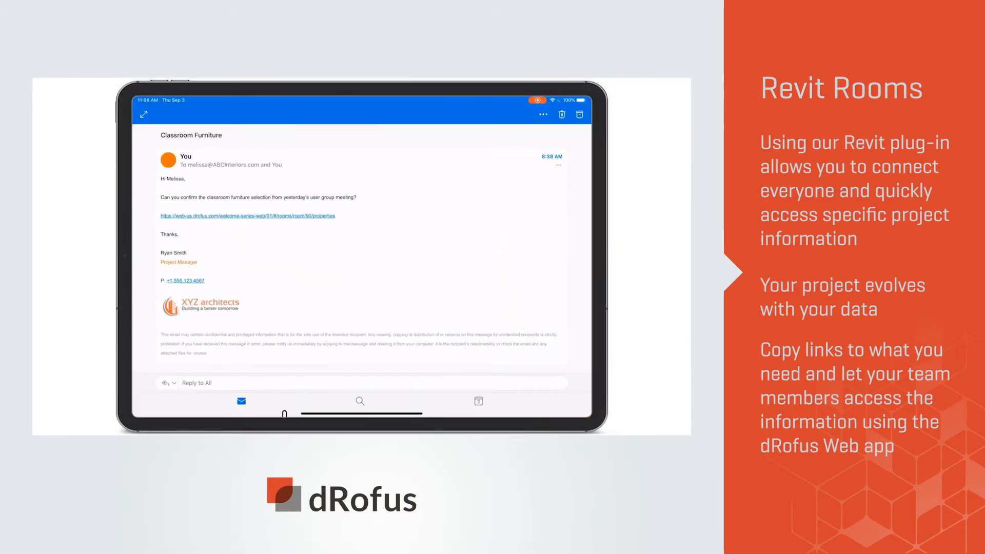
Follow the dRofus web link to the room from the Classroom Furniture email
{"action": "left_click", "coordinate": [247, 215]}
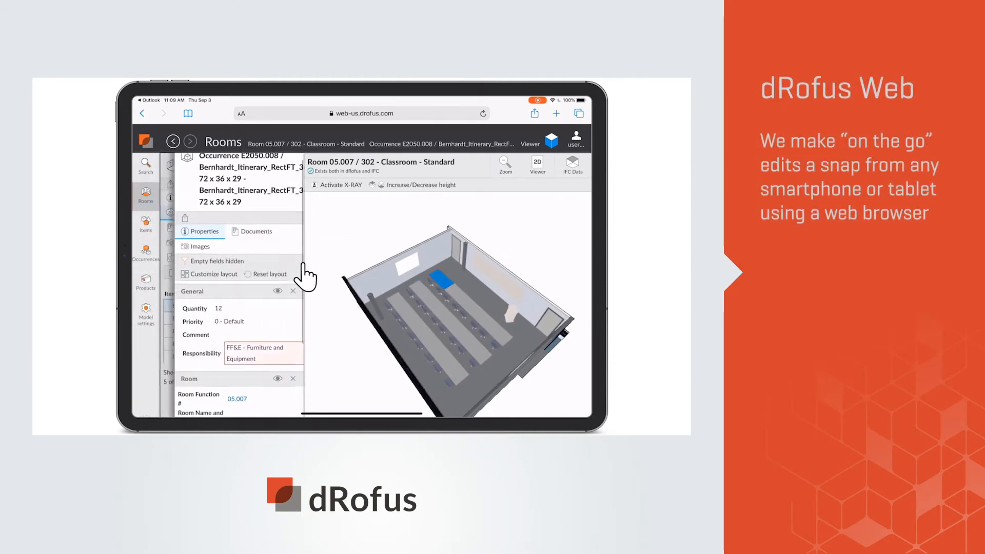
Set the desk occurrence's budget to FUR - Furniture, save it, and copy classroom 302's room link to the clipboard
{"action": "left_click", "coordinate": [144, 250]}
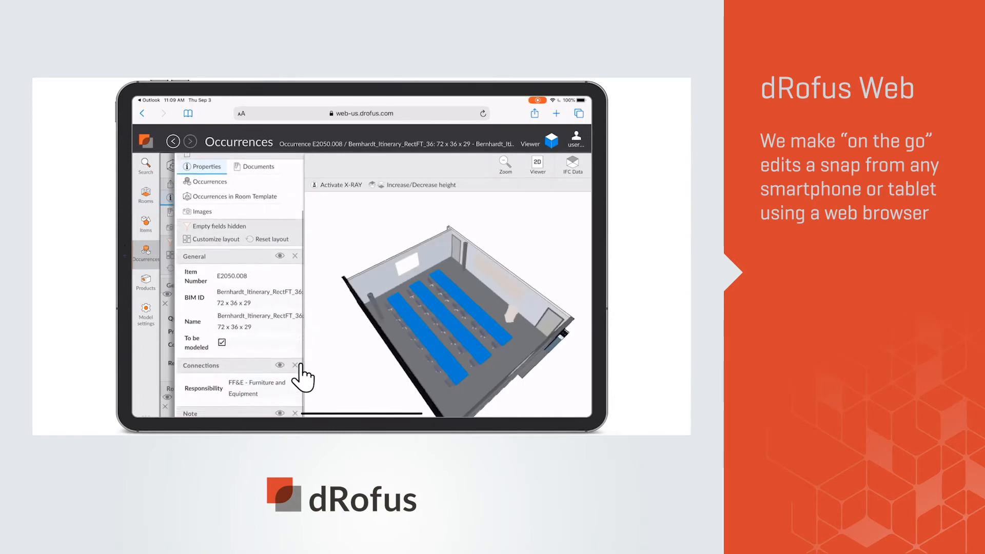
{"action": "left_click", "coordinate": [210, 225]}
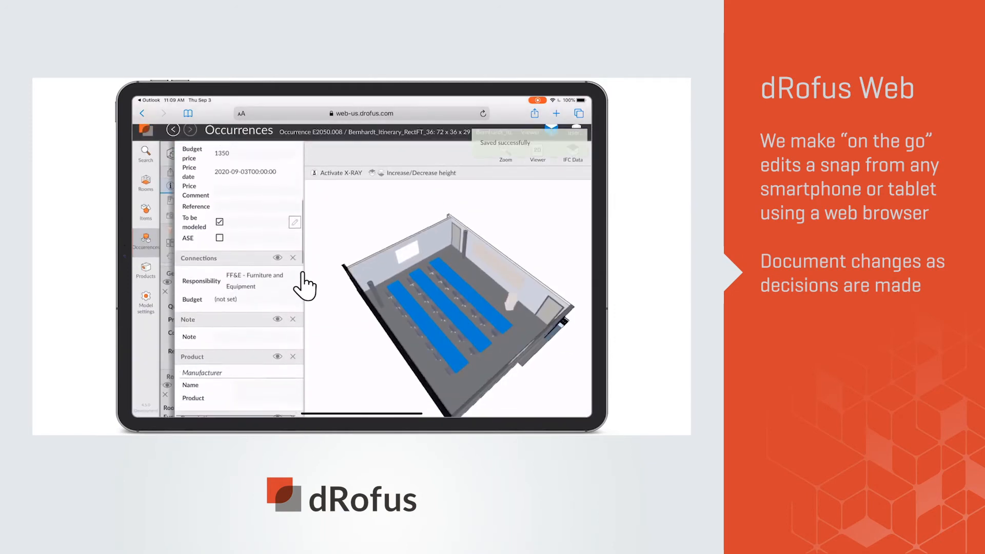
{"action": "left_click", "coordinate": [226, 299]}
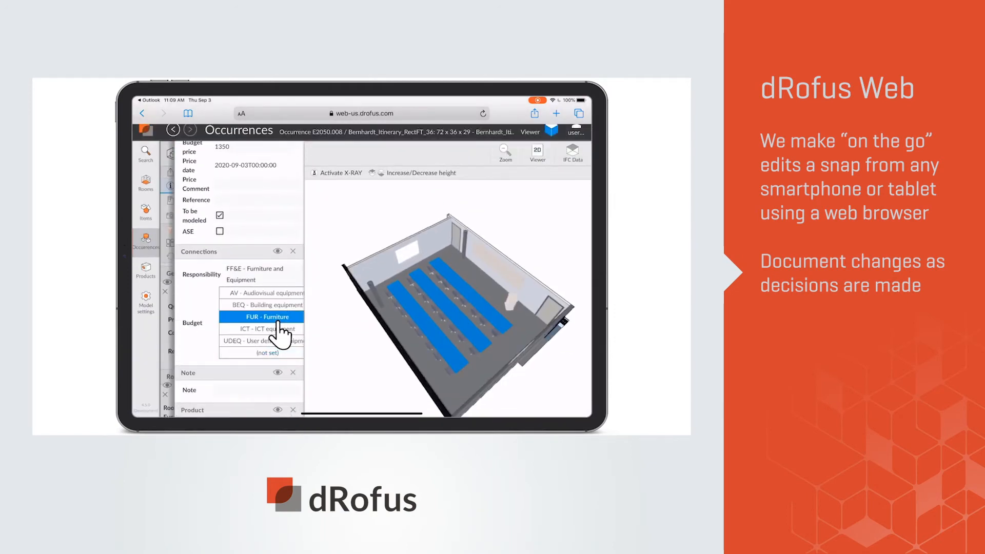
{"action": "left_click", "coordinate": [260, 317]}
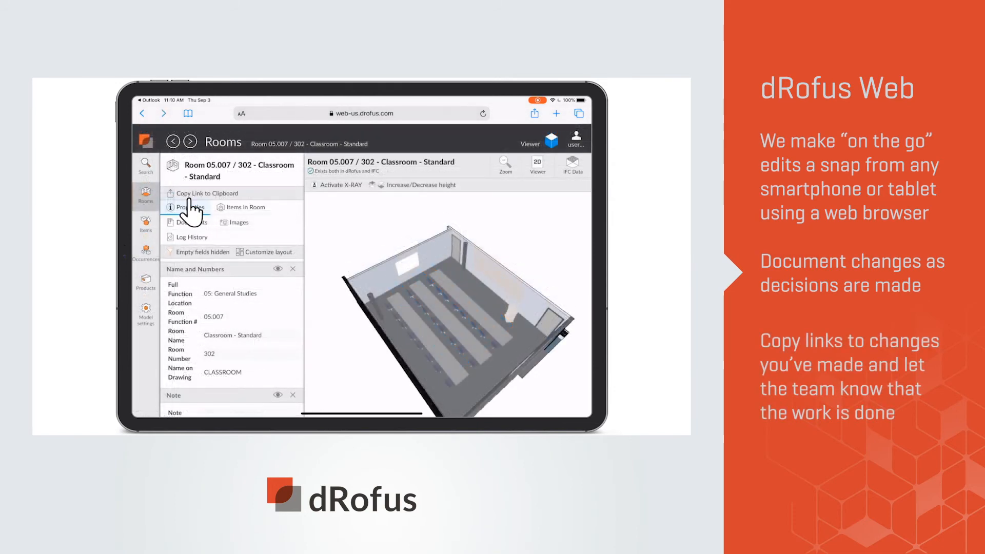
{"action": "left_click", "coordinate": [206, 193]}
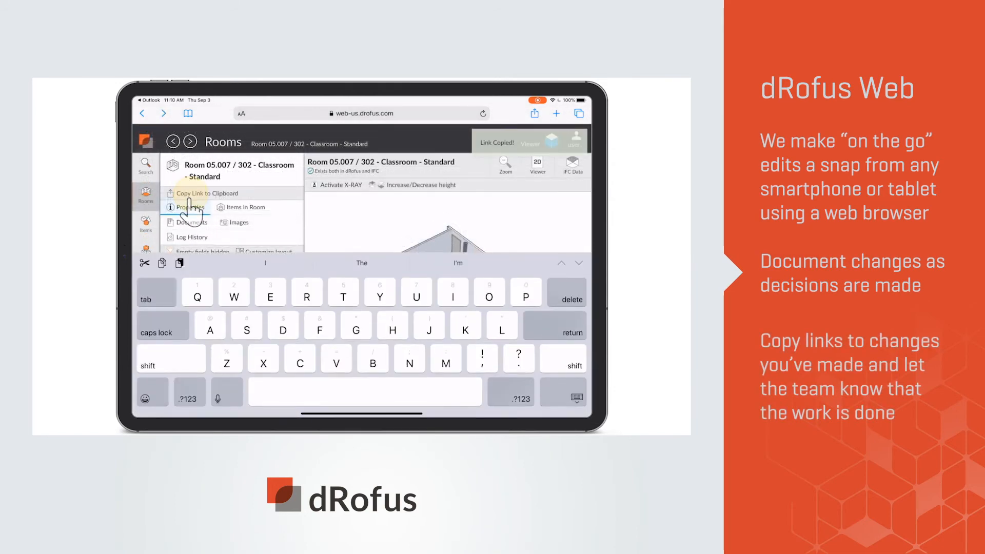